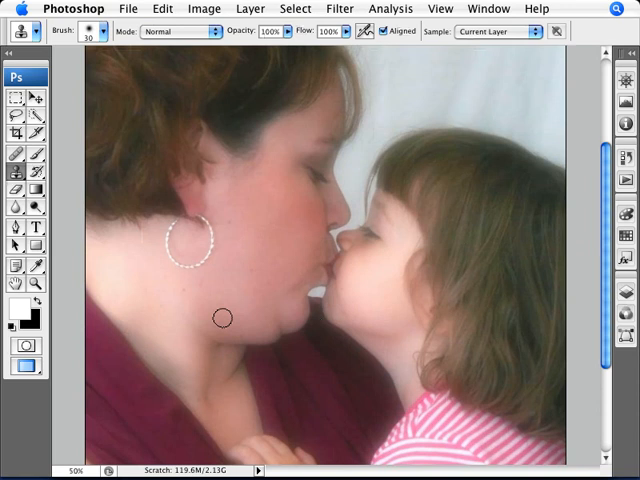
# Show the Filter menu so Liquify is available for the portrait
pyautogui.click(340, 8)
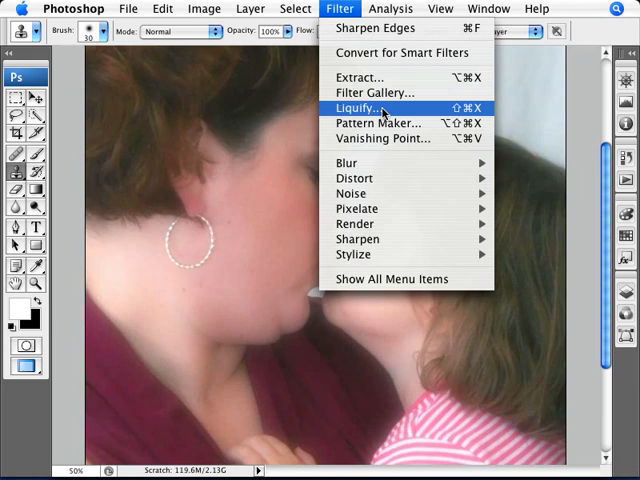
# Launch Liquify on the portrait and focus on the woman's chin and neck
pyautogui.click(356, 108)
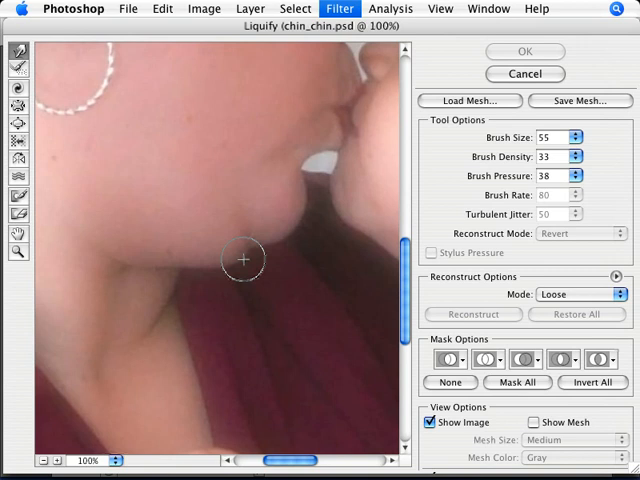
pyautogui.moveTo(230, 218)
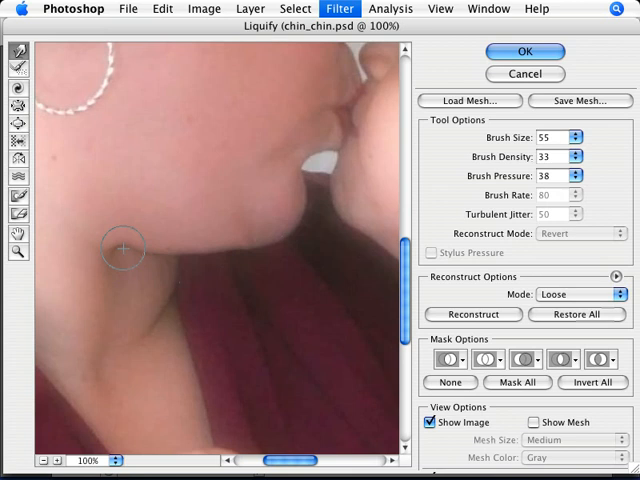
# Warp the sagging double chin inward with Forward Warp to slim the jawline
pyautogui.moveTo(124, 248); pyautogui.dragTo(252, 240)
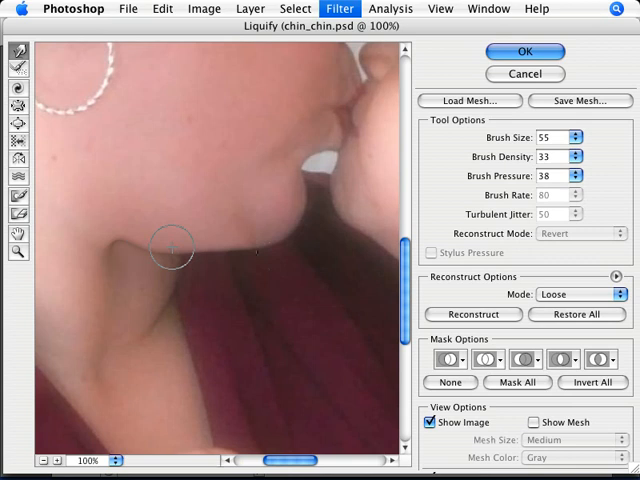
pyautogui.moveTo(172, 248); pyautogui.dragTo(220, 248)
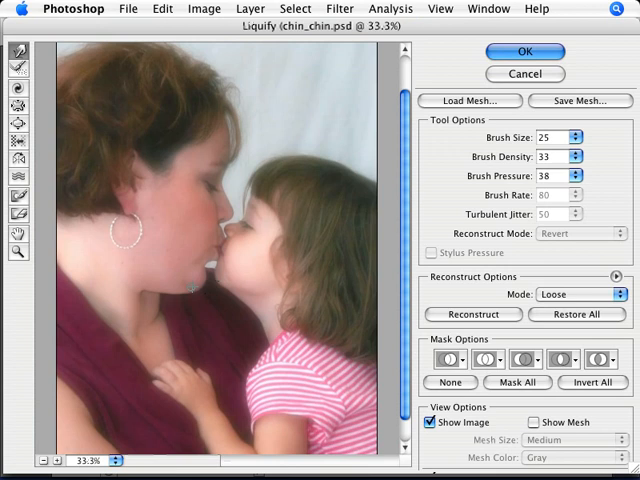
# Touch up the chin edge at brush size 25 and review the result at 33.3%
pyautogui.click(524, 52)
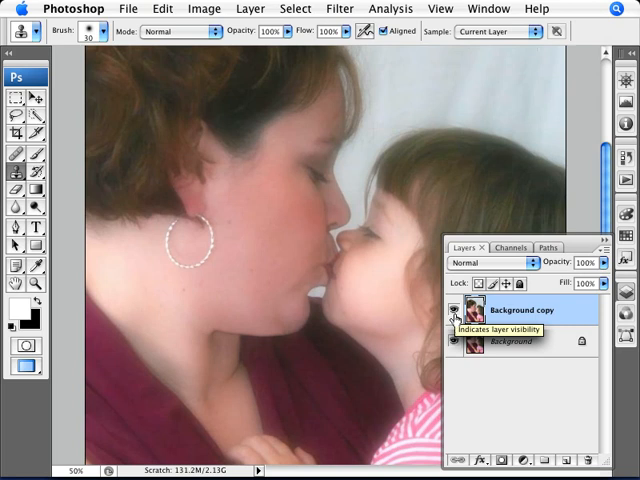
# Rename the Background copy layer to 'no chin chin' for the liquified version
pyautogui.click(456, 310)
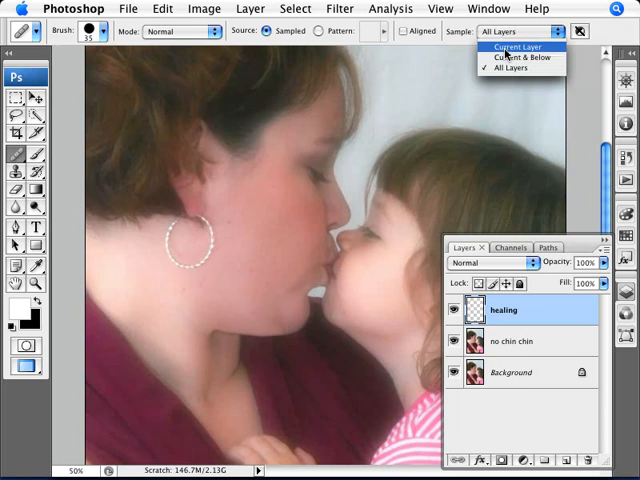
# Set the Healing Brush on the 'healing' layer to sample Current & Below
pyautogui.click(520, 56)
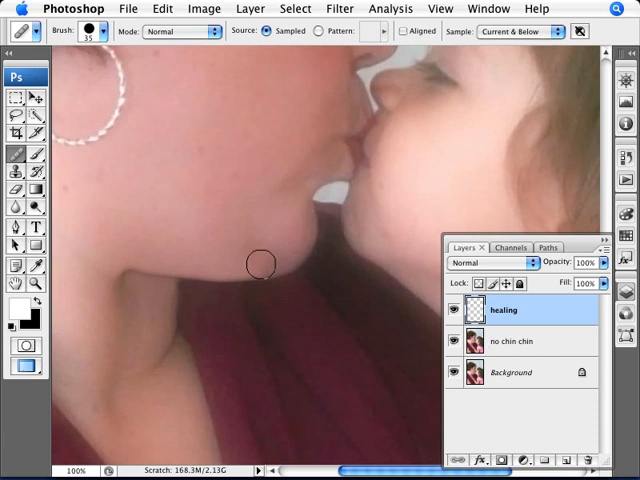
# Heal the neck creases below the chin on the 'healing' layer
pyautogui.click(14, 98)
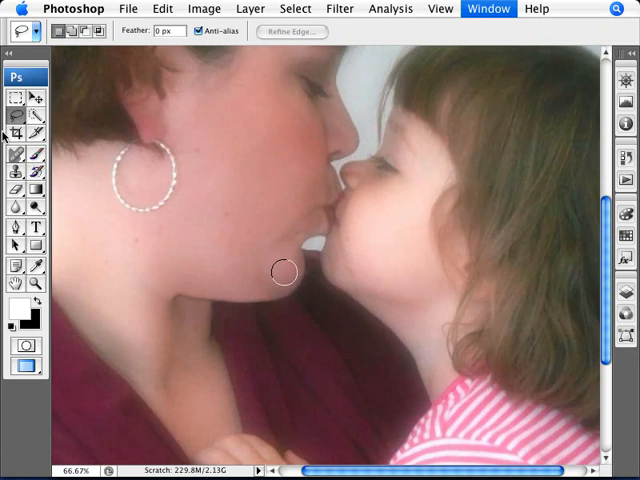
pyautogui.click(488, 8)
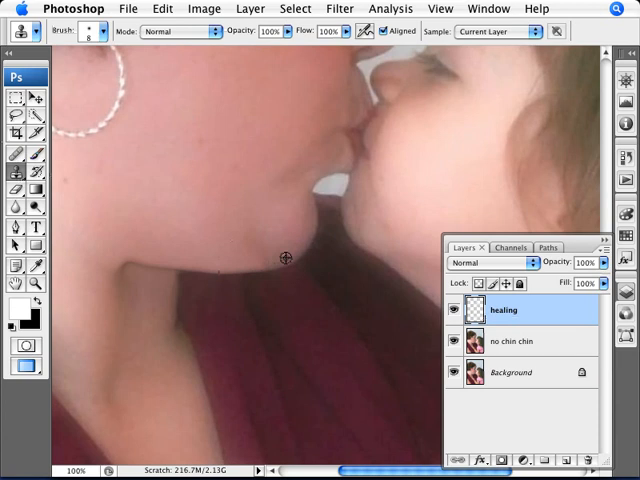
# Smooth the remaining fold under the chin with Sample set to All Layers
pyautogui.click(496, 32)
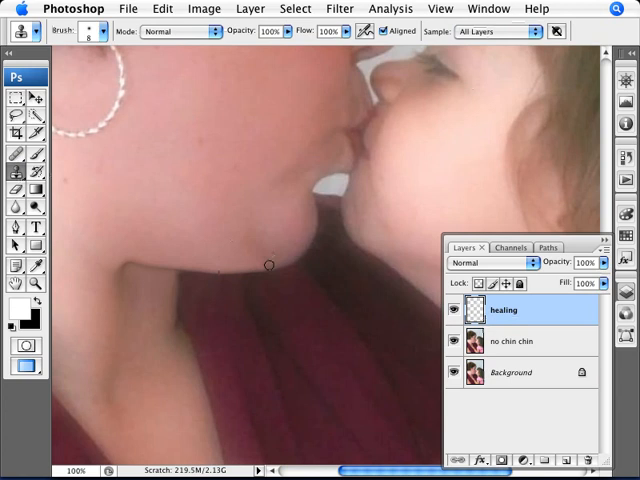